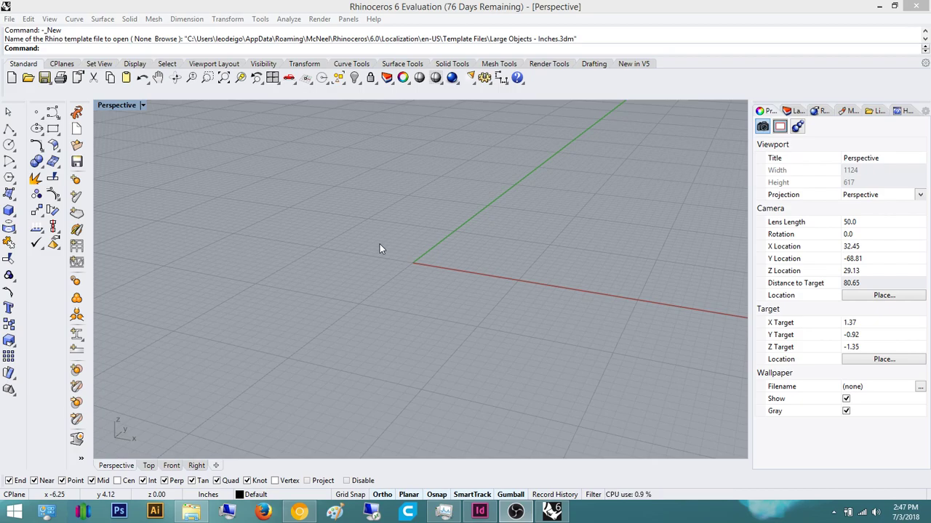
mouse_move(378, 248)
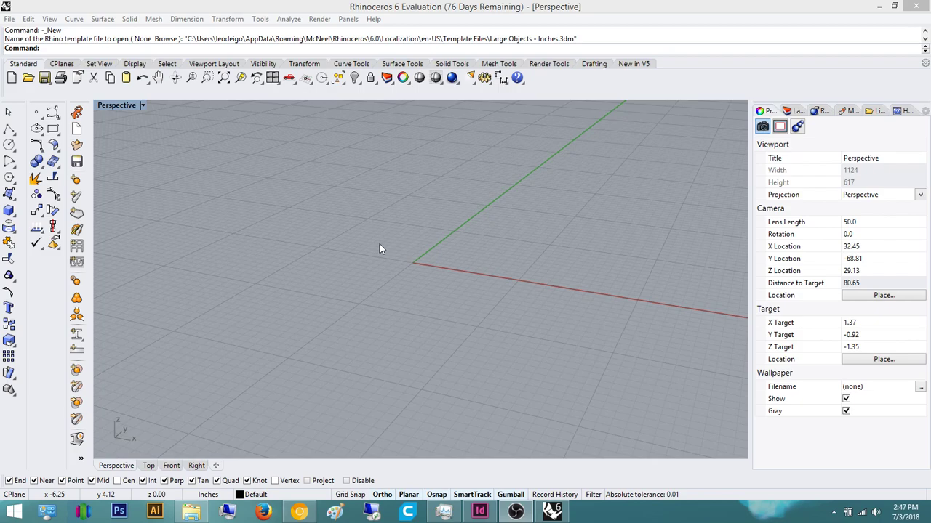
mouse_move(369, 249)
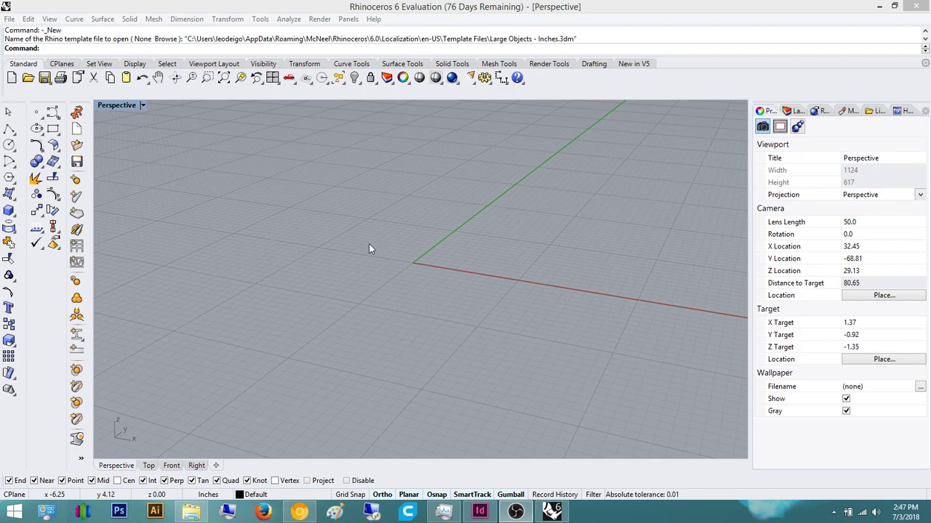
- Orbit the empty grid to settle a working view angle over the origin
drag(371, 249, 335, 211)
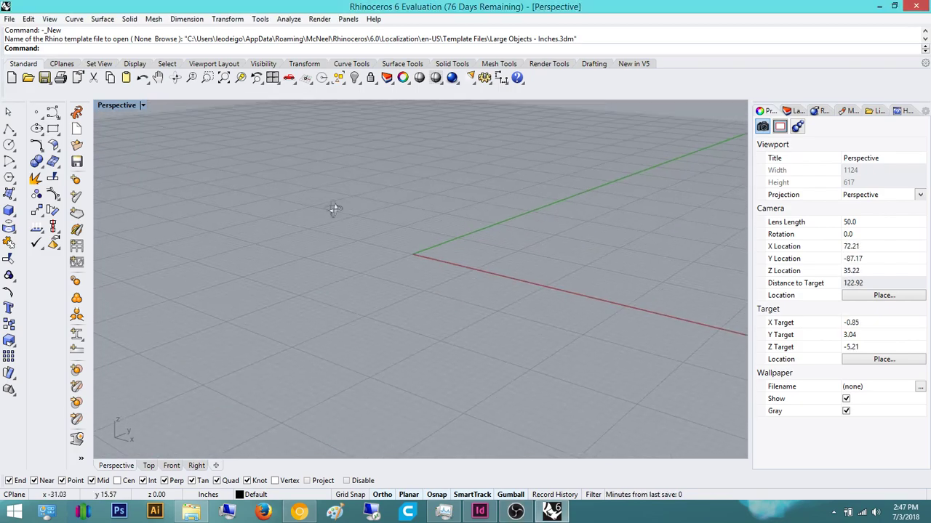
drag(334, 211, 448, 282)
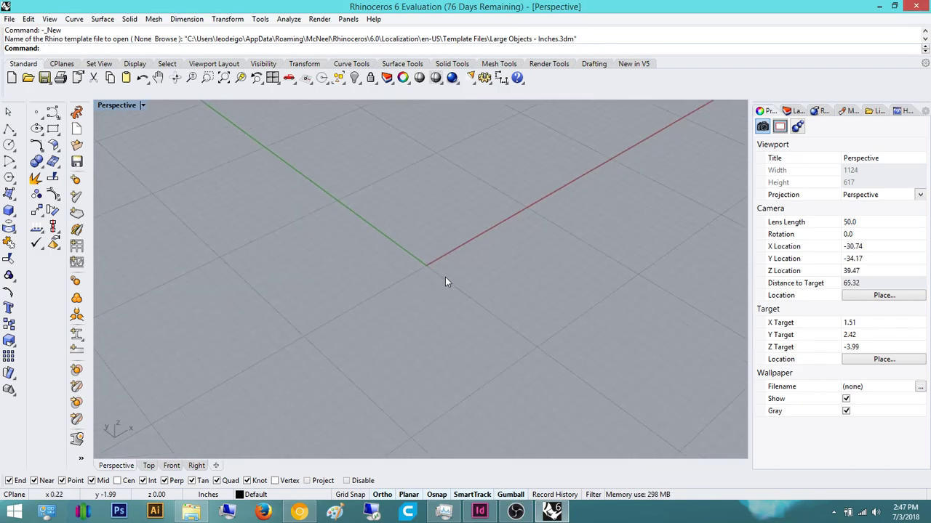
drag(448, 282, 453, 236)
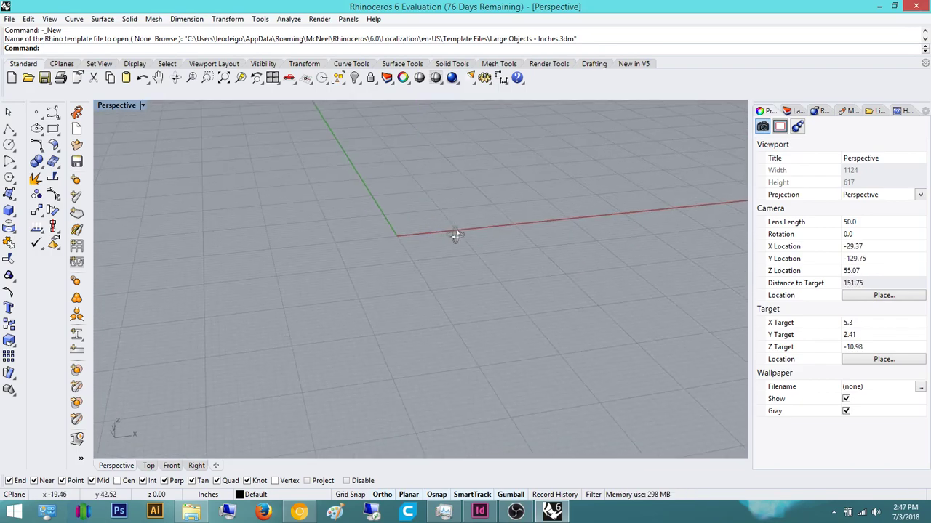
drag(457, 236, 561, 178)
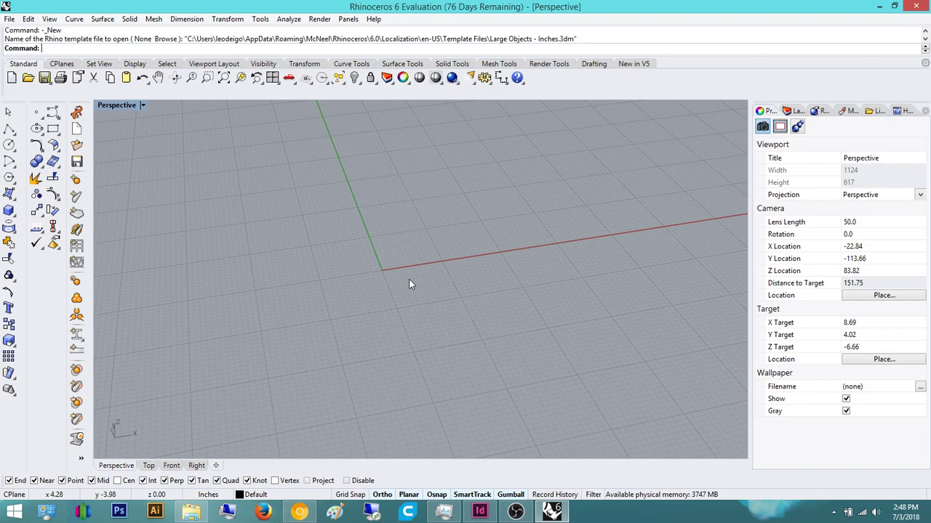
- Draw a box from two base corners and a height, shown as shaded solids
click(8, 211)
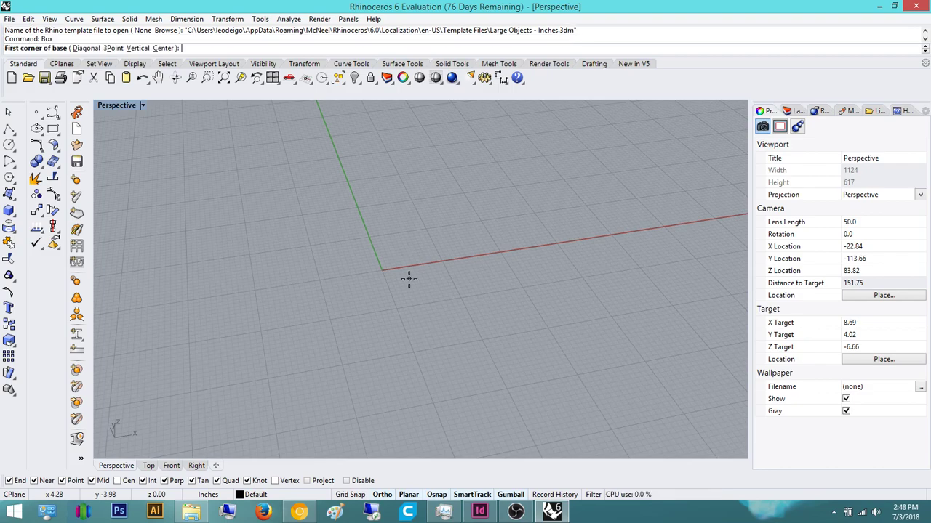
click(385, 269)
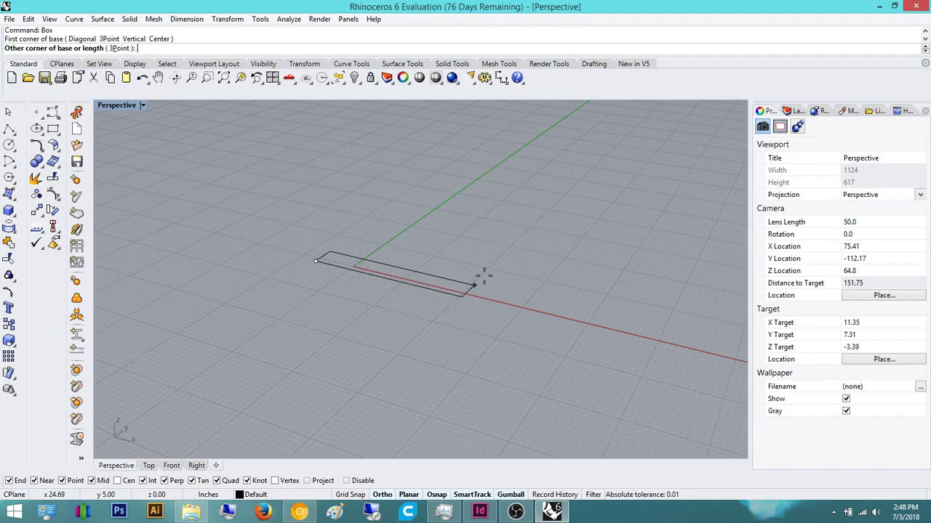
click(519, 200)
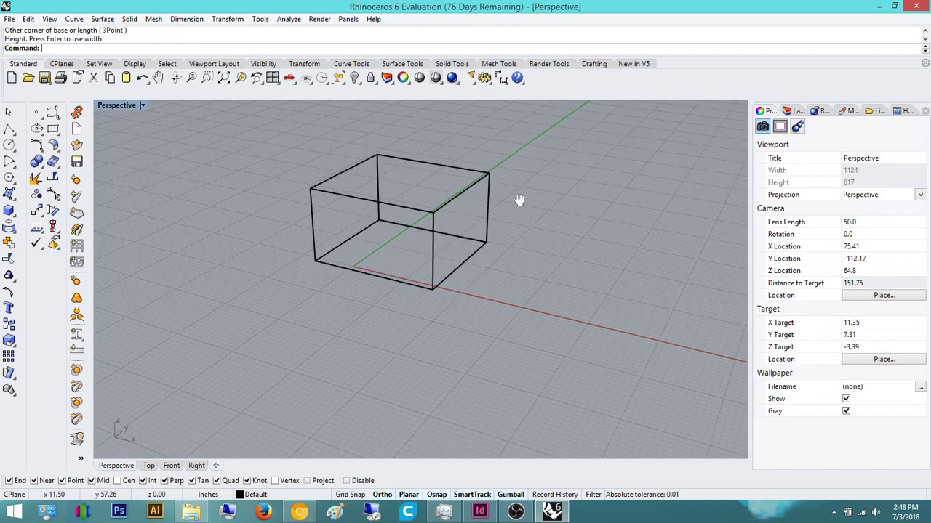
click(116, 105)
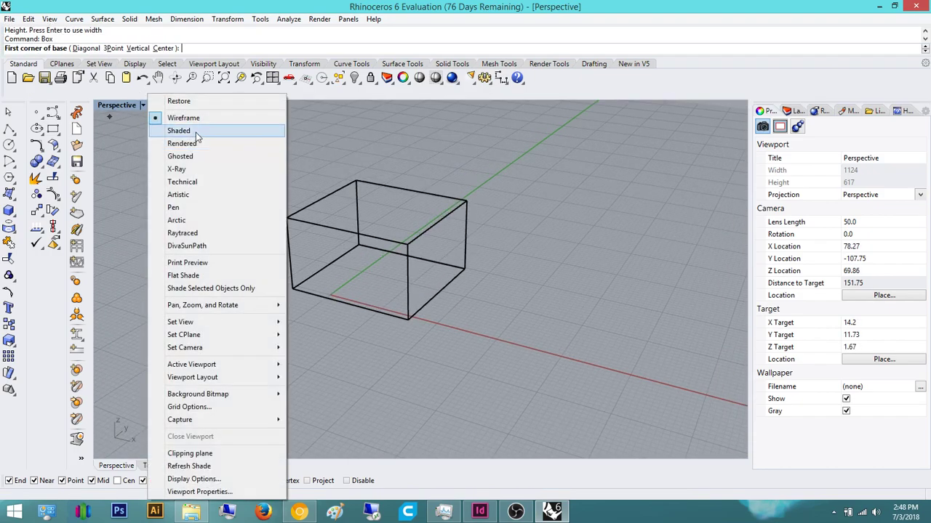
click(179, 131)
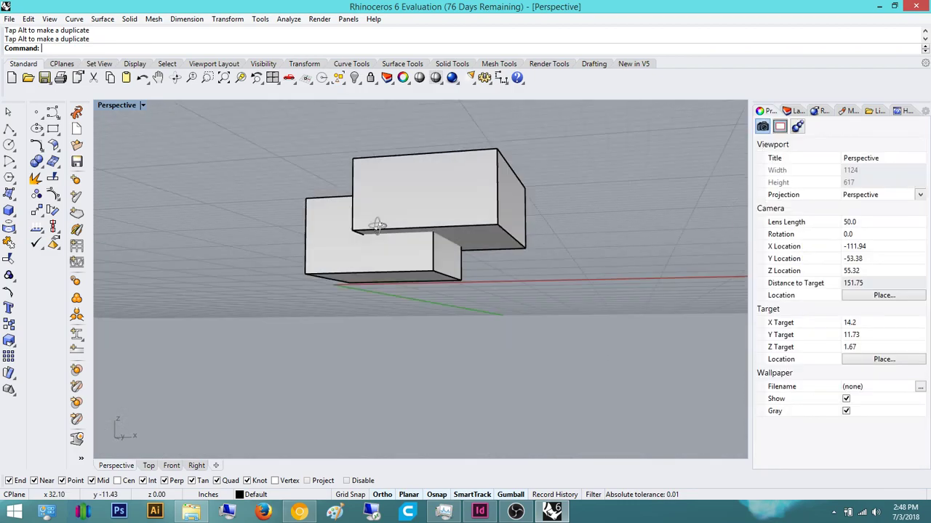
drag(378, 225, 468, 289)
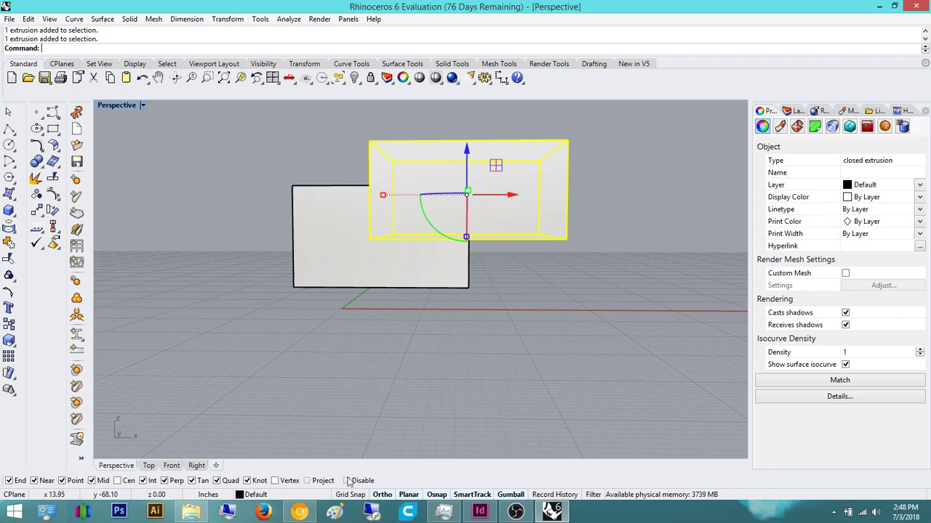
click(172, 465)
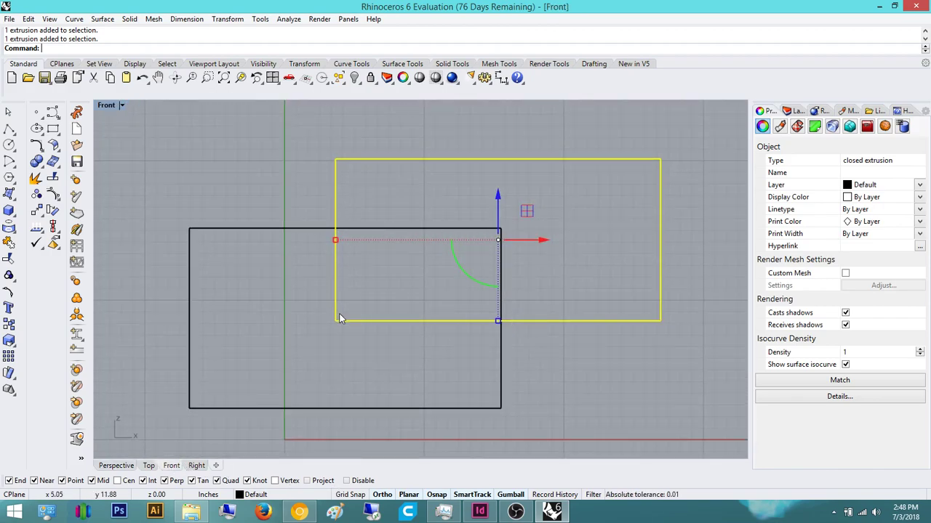
mouse_move(346, 314)
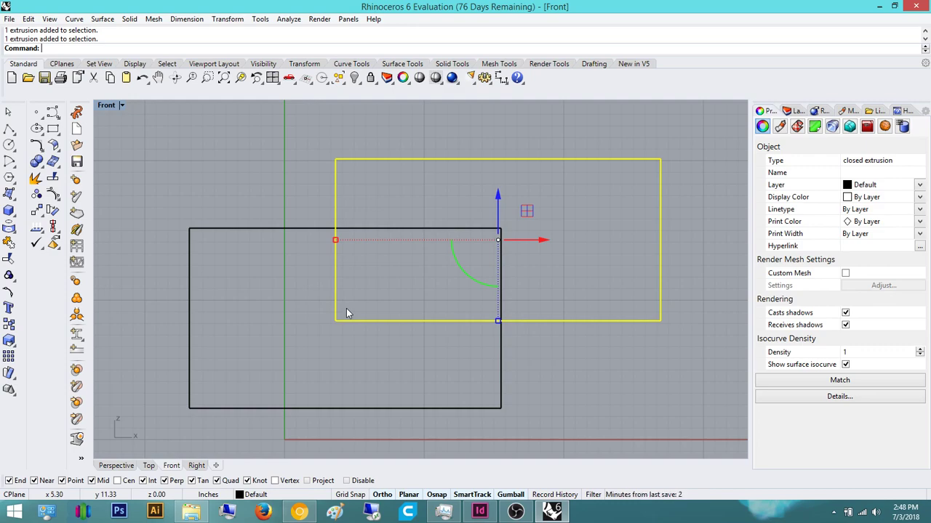
mouse_move(423, 355)
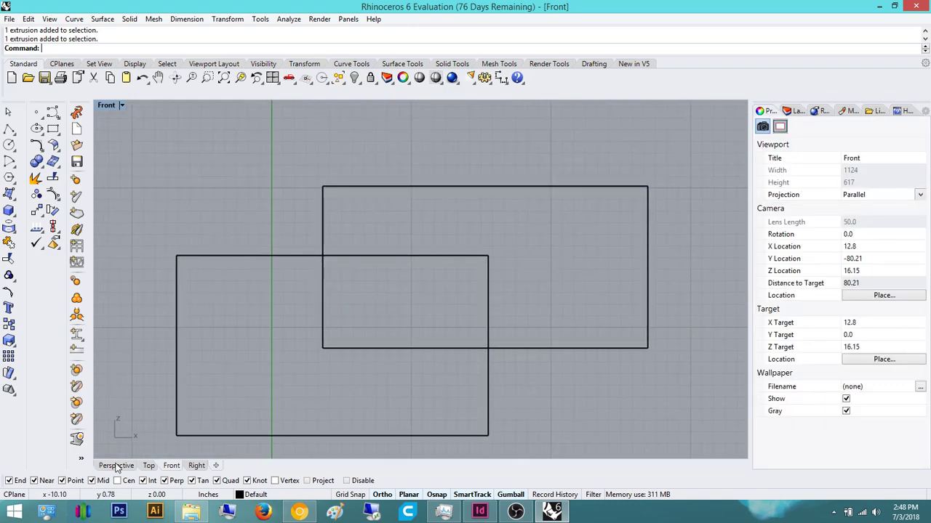
click(116, 466)
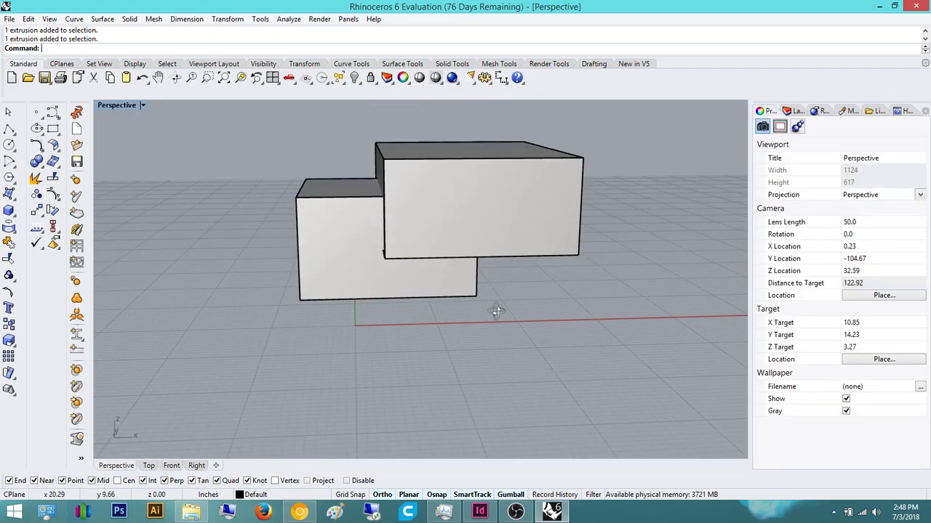
drag(494, 313, 469, 308)
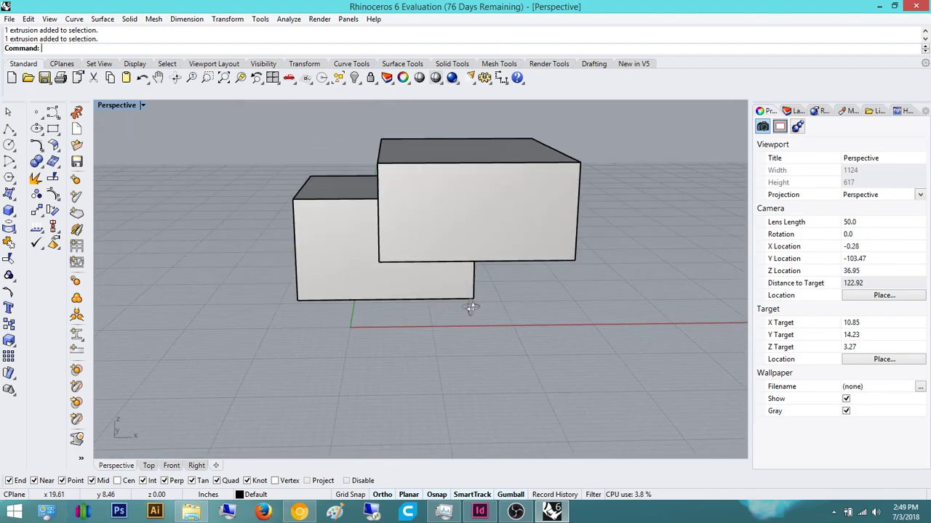
drag(471, 308, 588, 334)
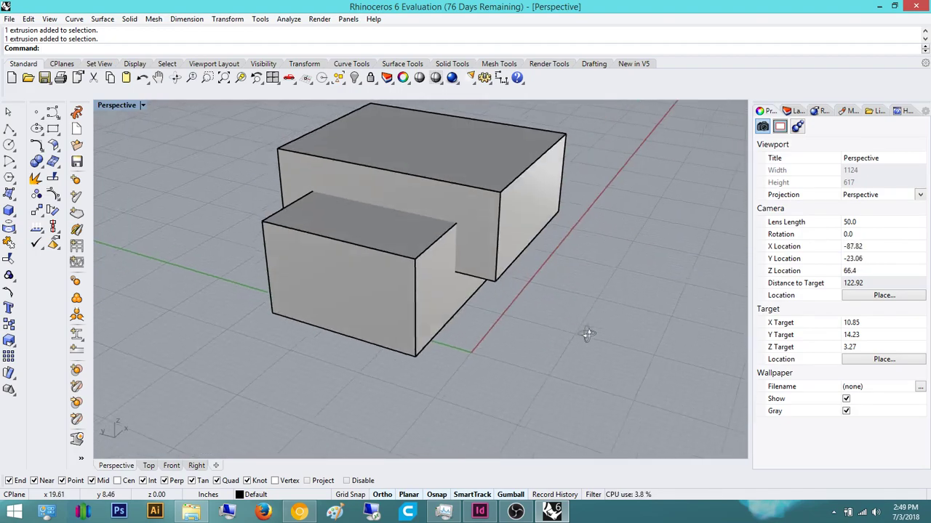
- Set the viewport to an Isometric SE angle over the two boxes for Make2D
drag(589, 334, 536, 328)
text(Isometric)
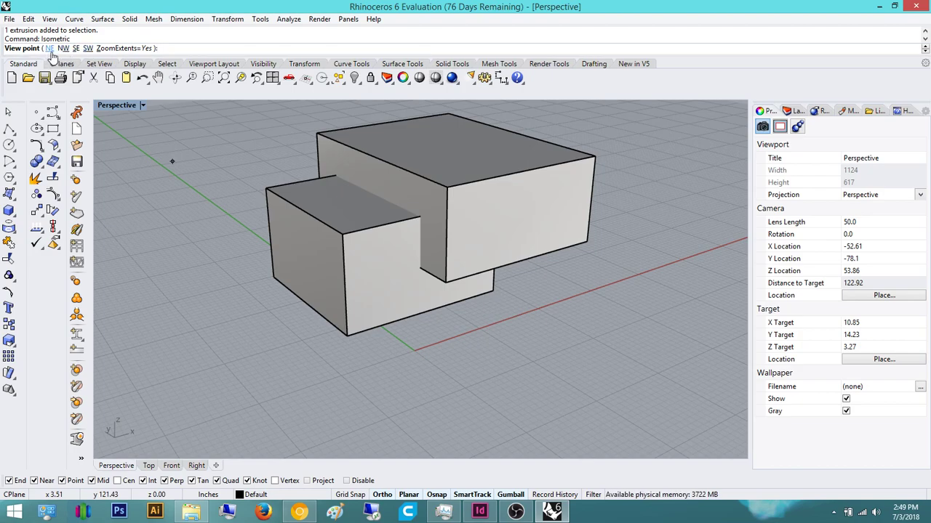
click(50, 48)
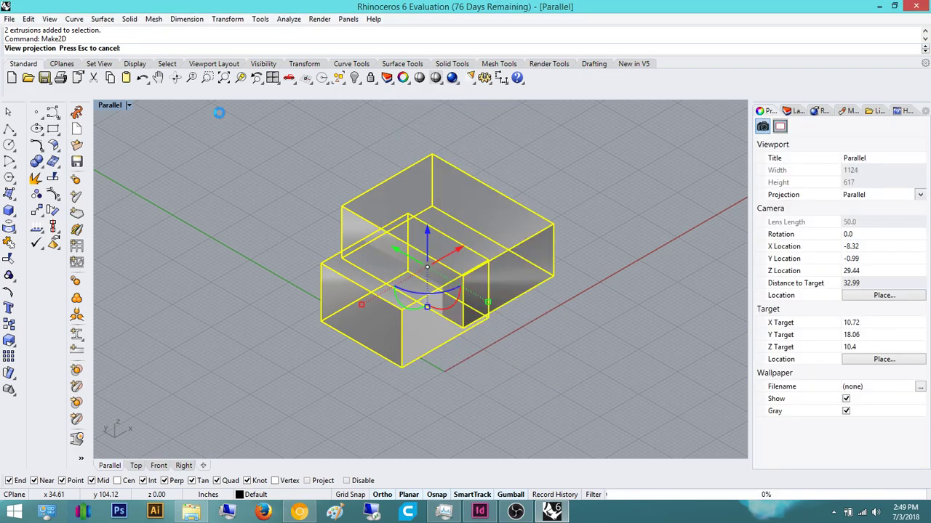
mouse_move(500, 297)
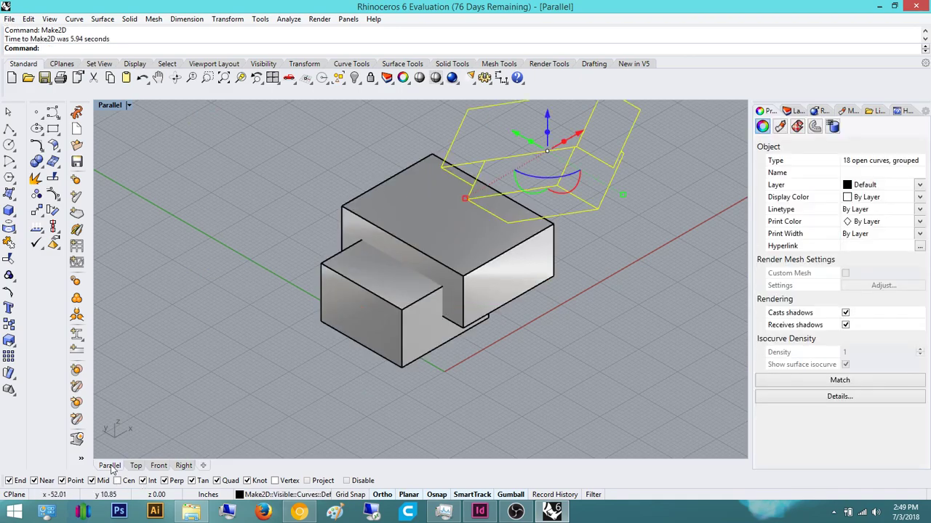
- Show the Top view with the flat Make2D line drawing of the boxes
click(135, 465)
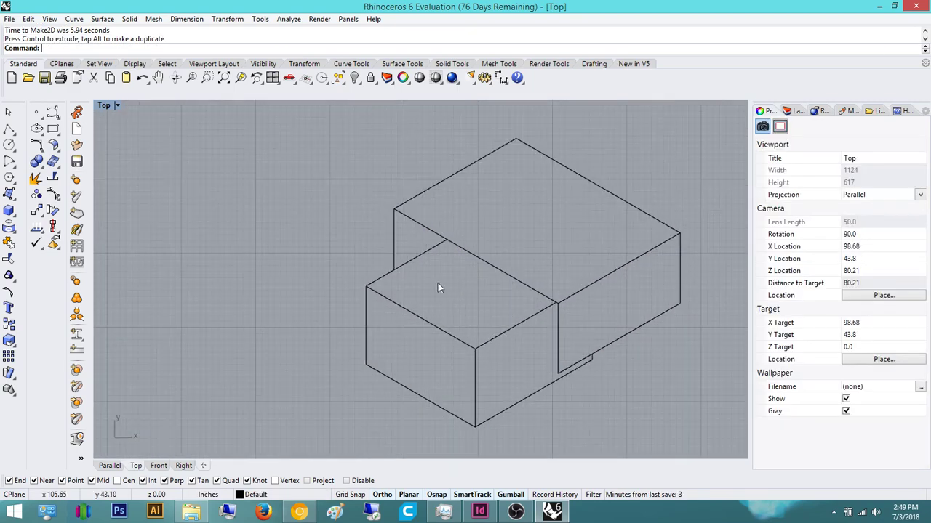
mouse_move(392, 272)
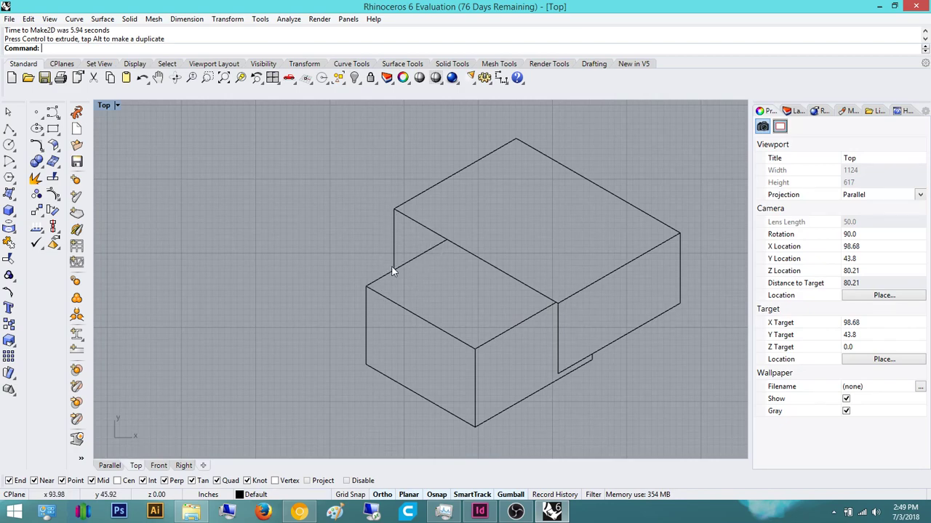
mouse_move(560, 378)
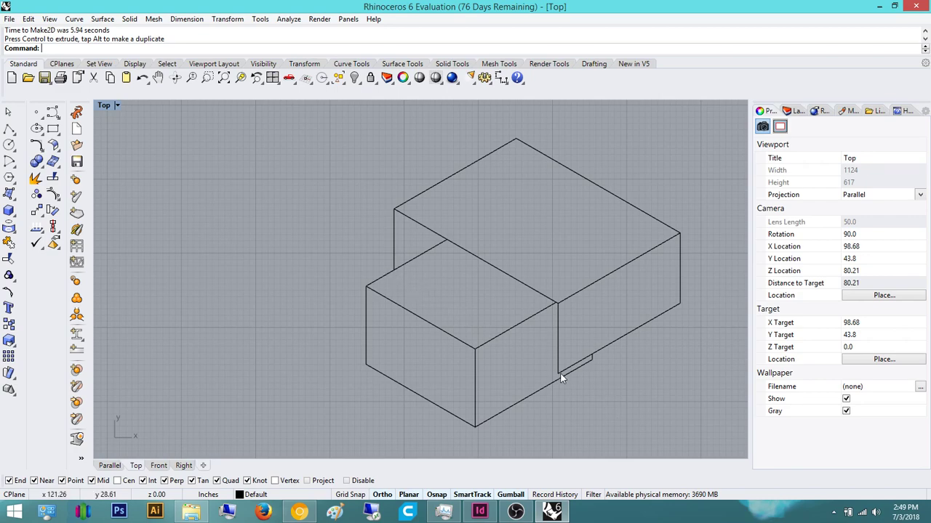
mouse_move(541, 298)
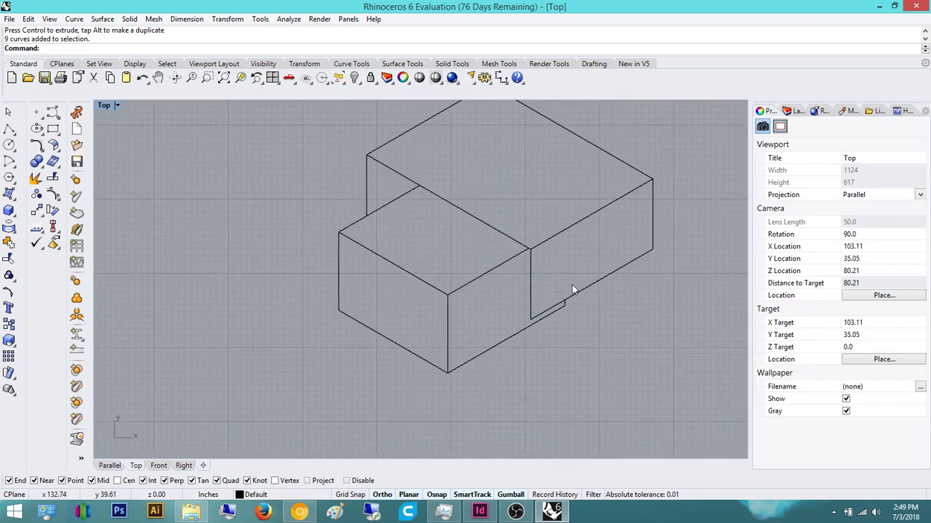
mouse_move(618, 236)
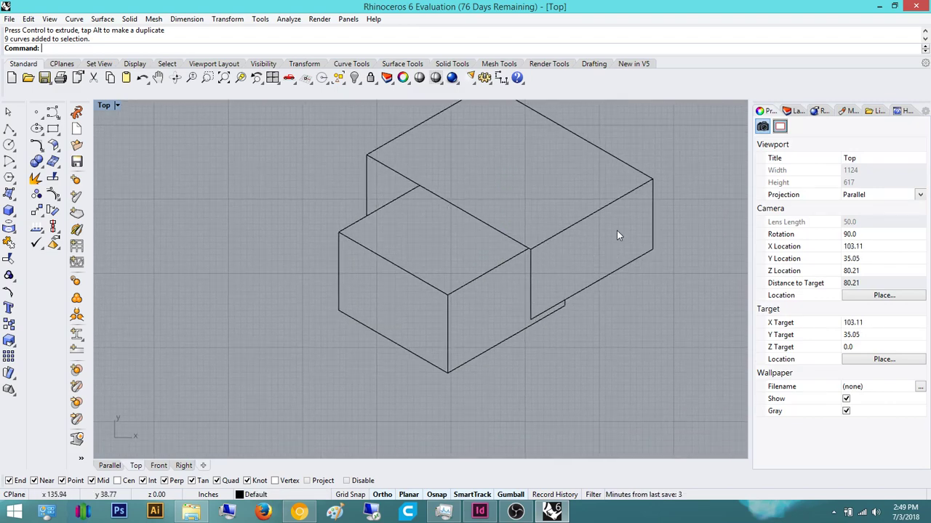
mouse_move(439, 236)
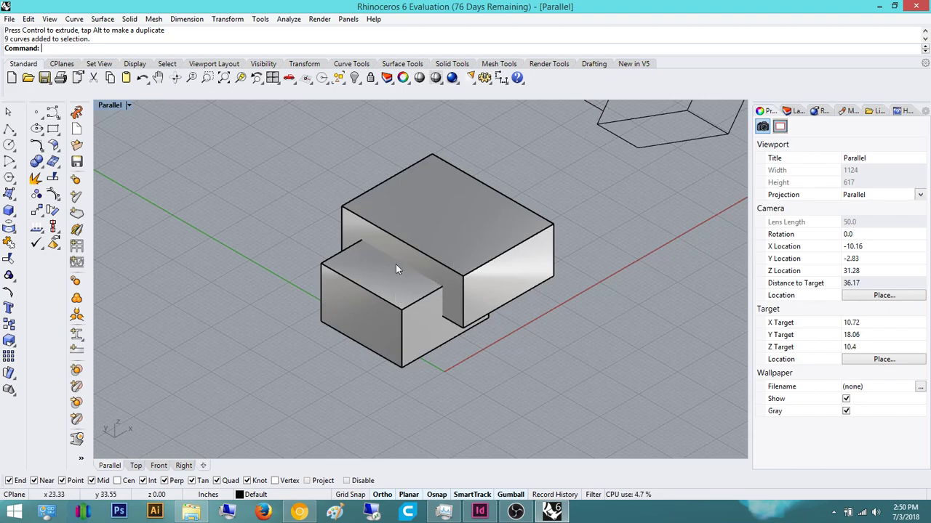
mouse_move(323, 340)
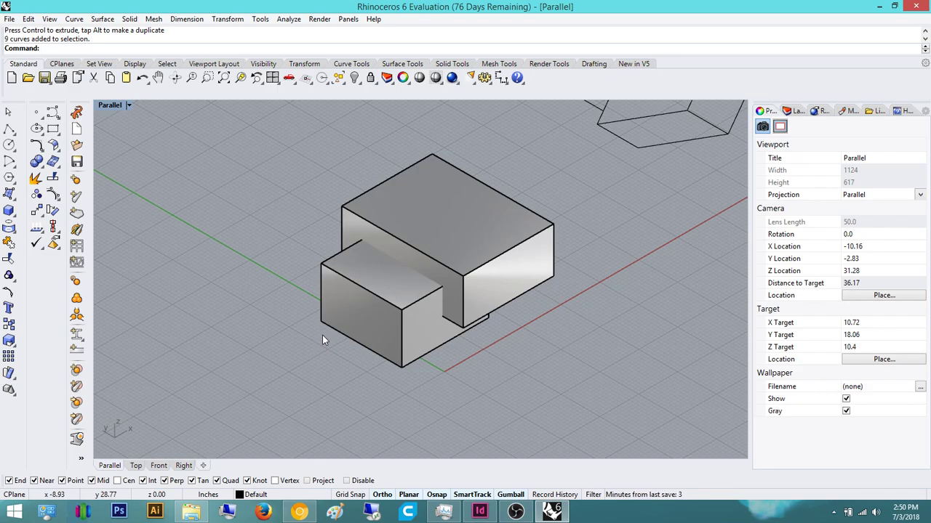
- Boolean-difference the smaller box from the larger one and select the carved polysurface
click(448, 218)
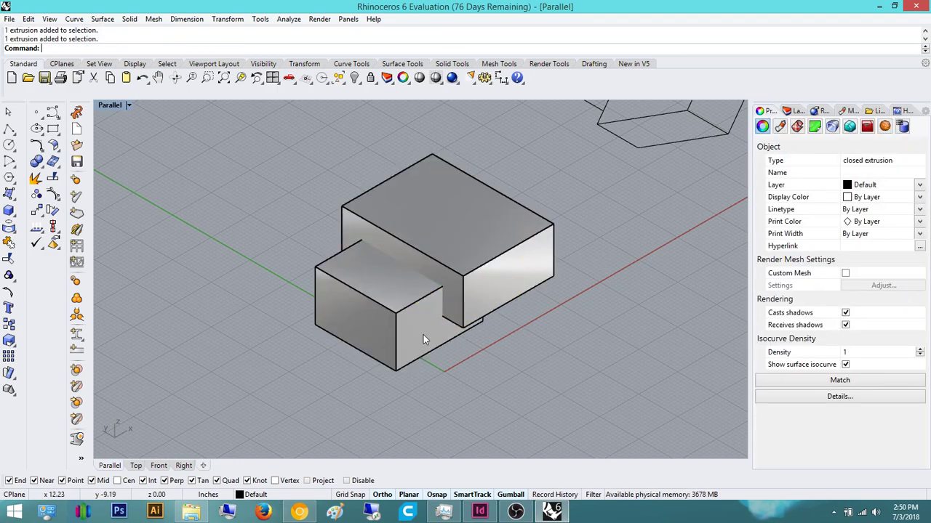
click(780, 126)
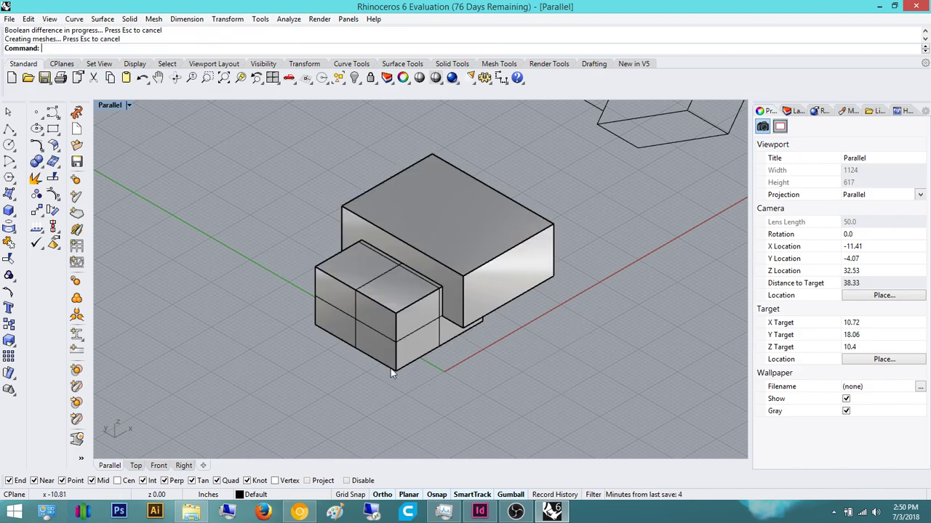
click(378, 320)
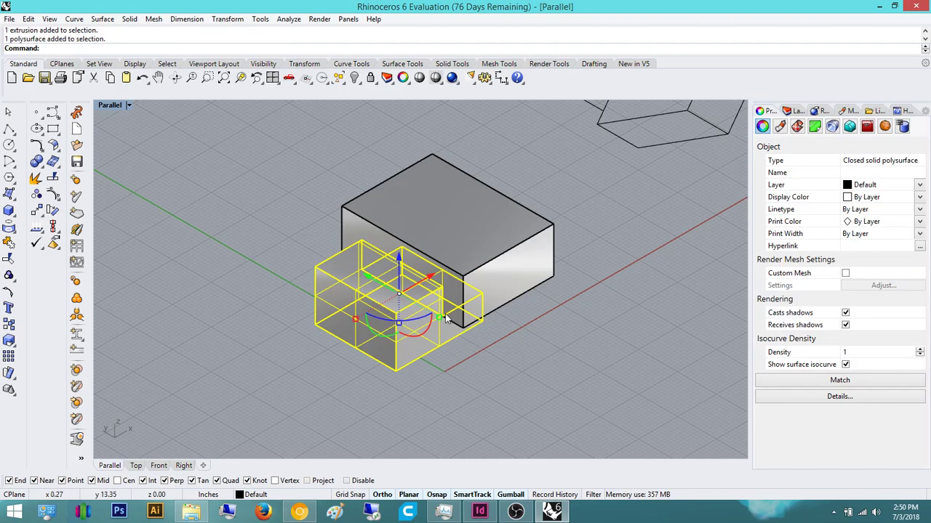
mouse_move(367, 250)
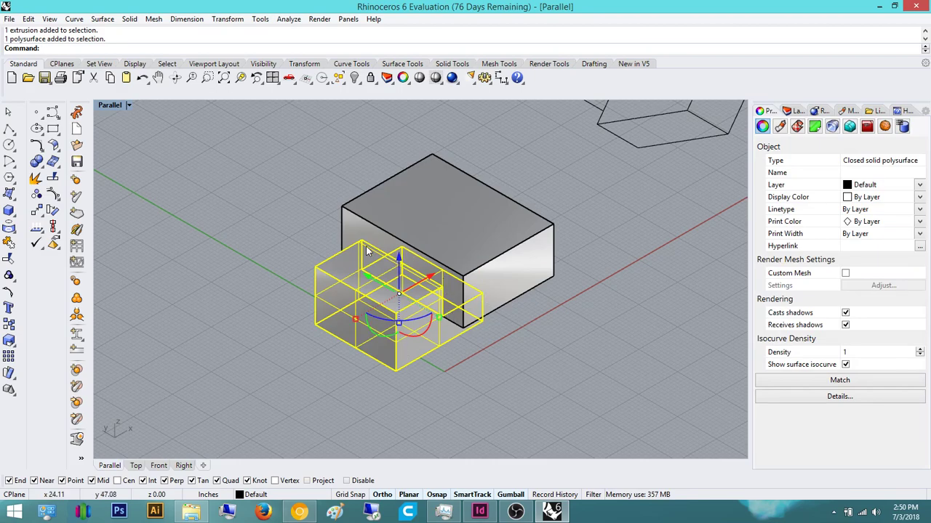
mouse_move(486, 333)
text(Make2D)
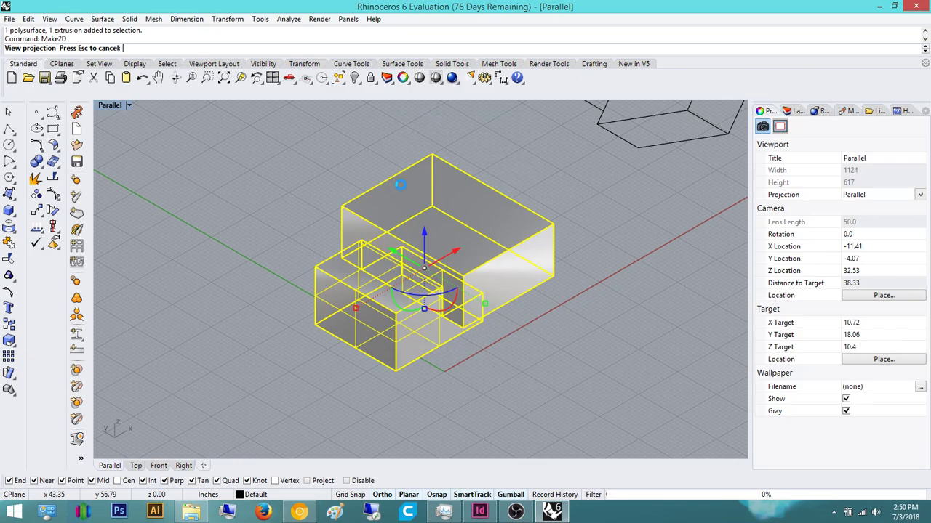
mouse_move(334, 361)
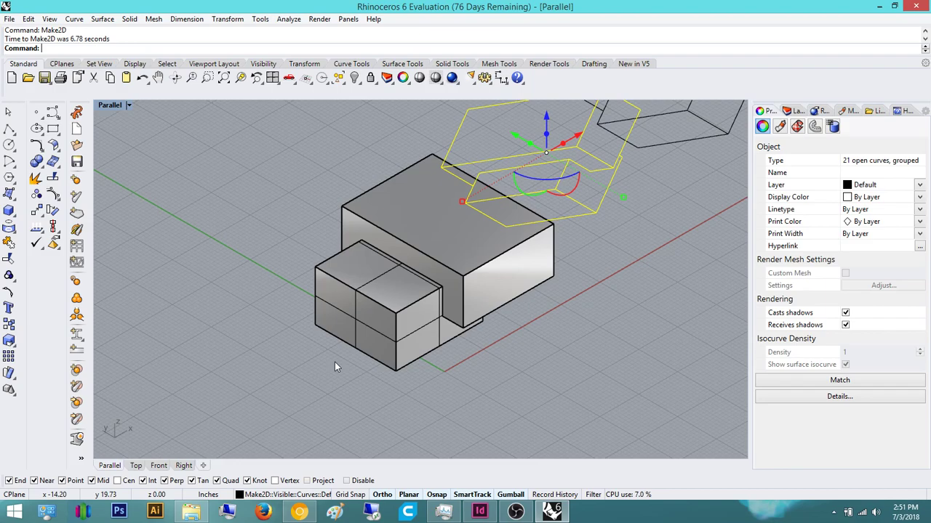
mouse_move(270, 445)
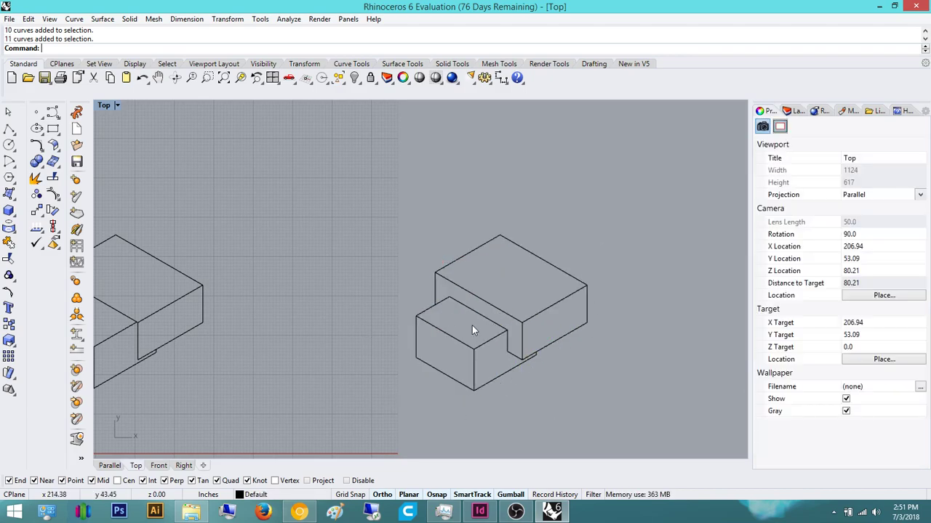
drag(472, 331, 485, 367)
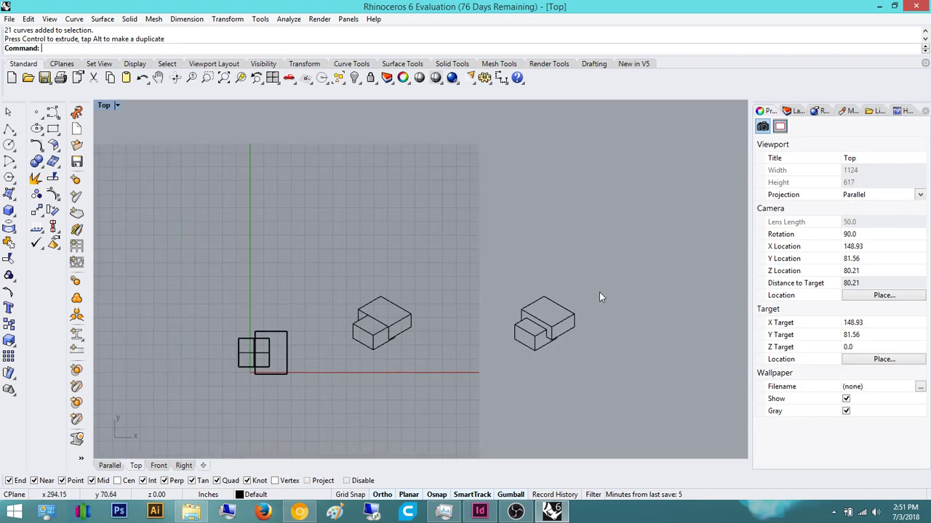
drag(599, 297, 488, 384)
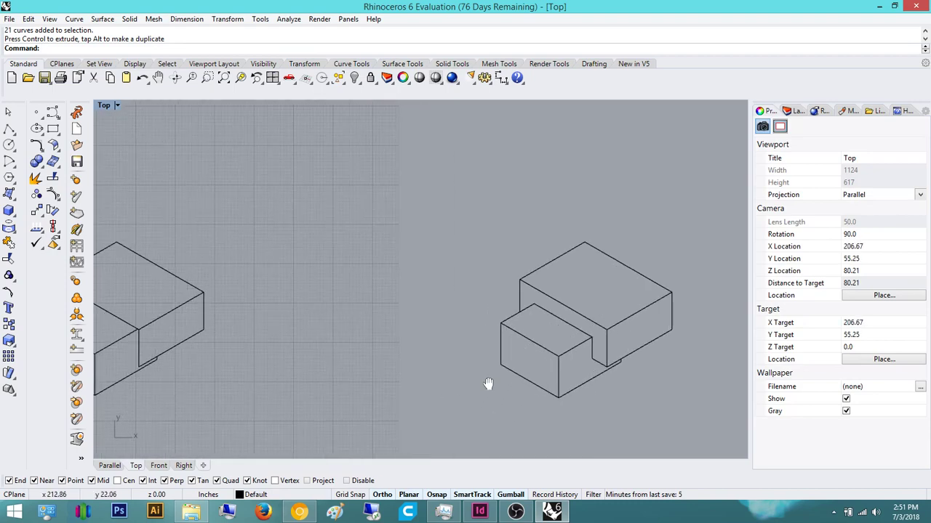
drag(488, 383, 465, 322)
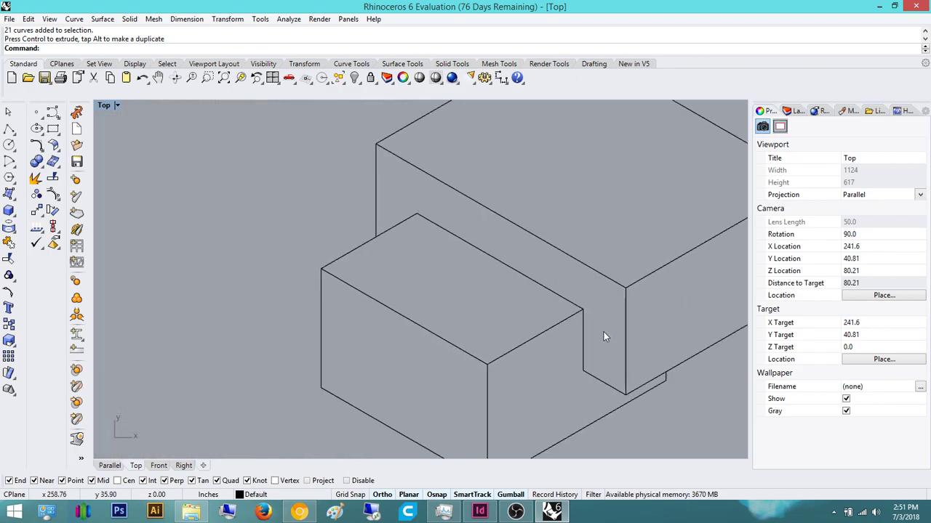
drag(604, 337, 589, 396)
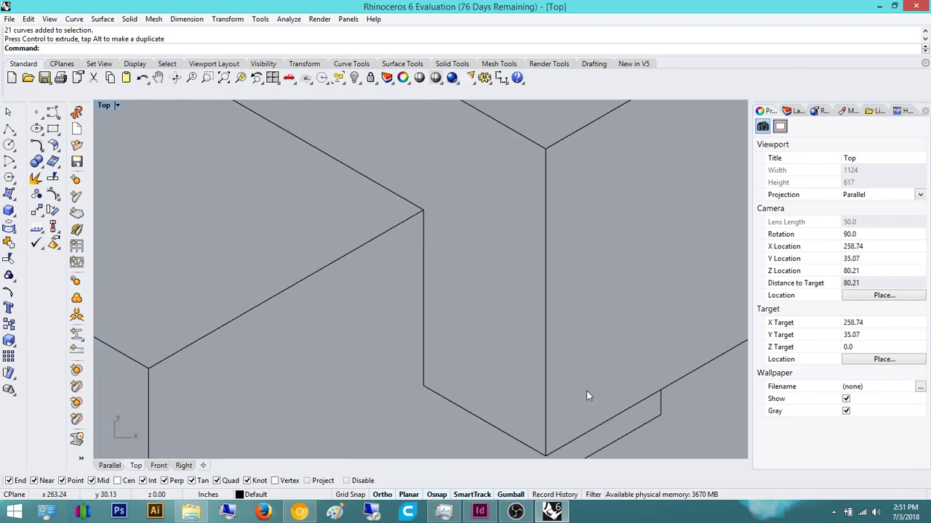
drag(589, 396, 451, 255)
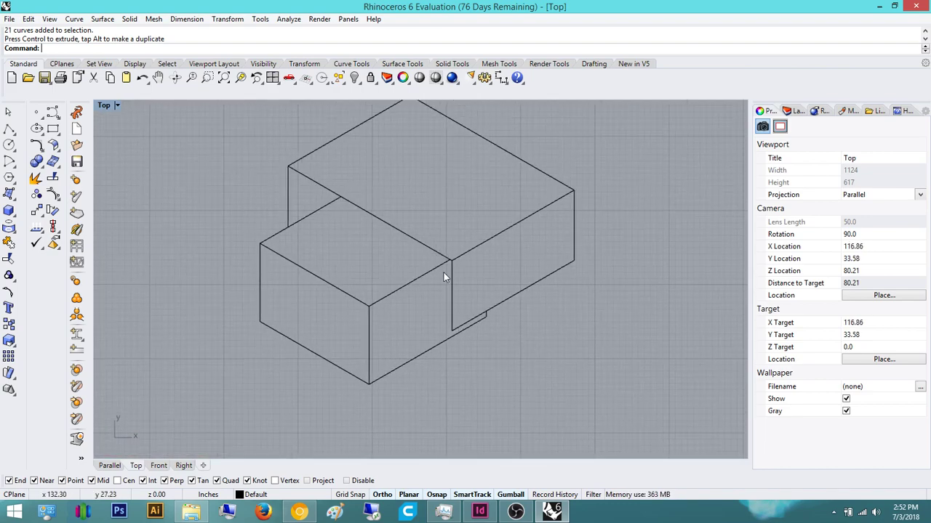
drag(445, 276, 506, 298)
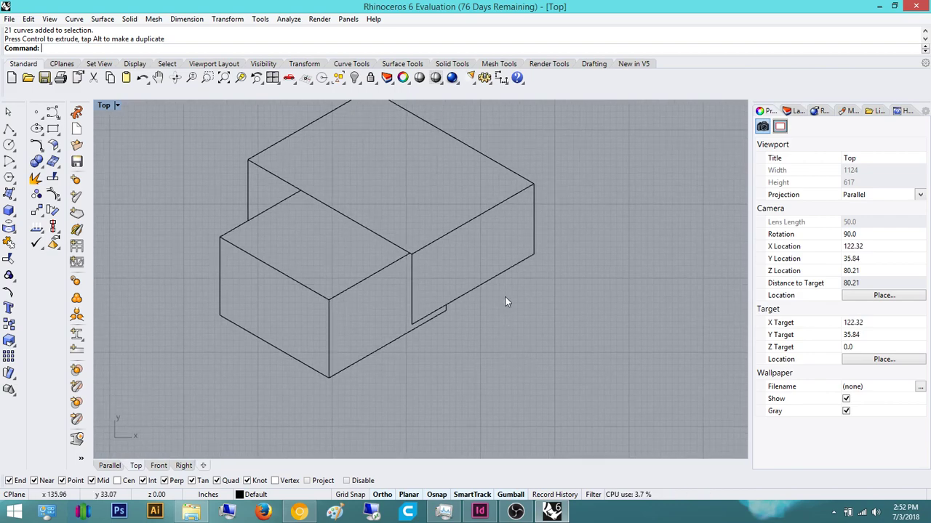
drag(508, 301, 553, 302)
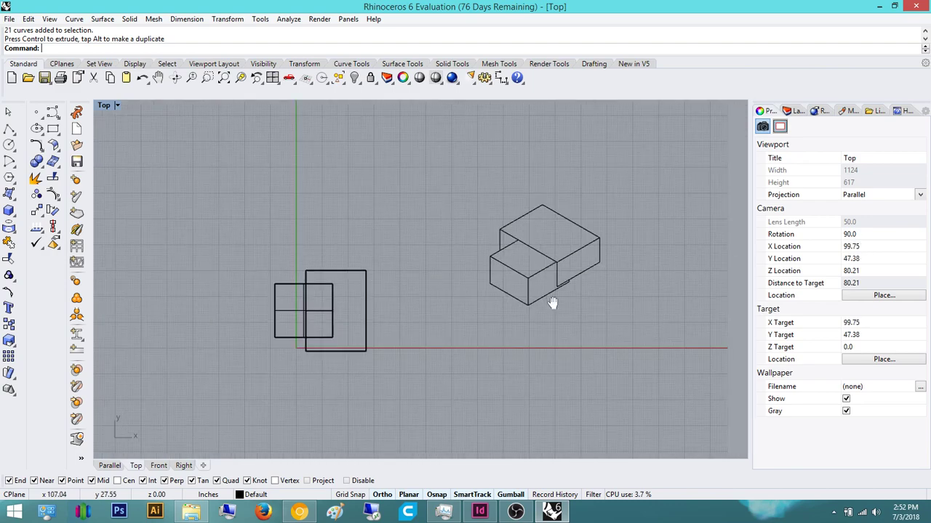
drag(553, 303, 419, 327)
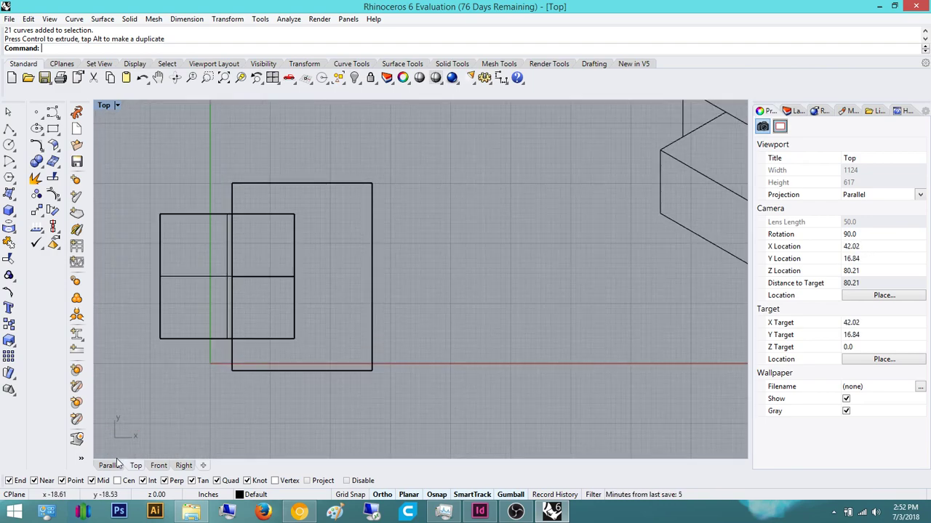
- Check the 3D parallel view, then pan the Top view to the right-hand line drawing
click(109, 465)
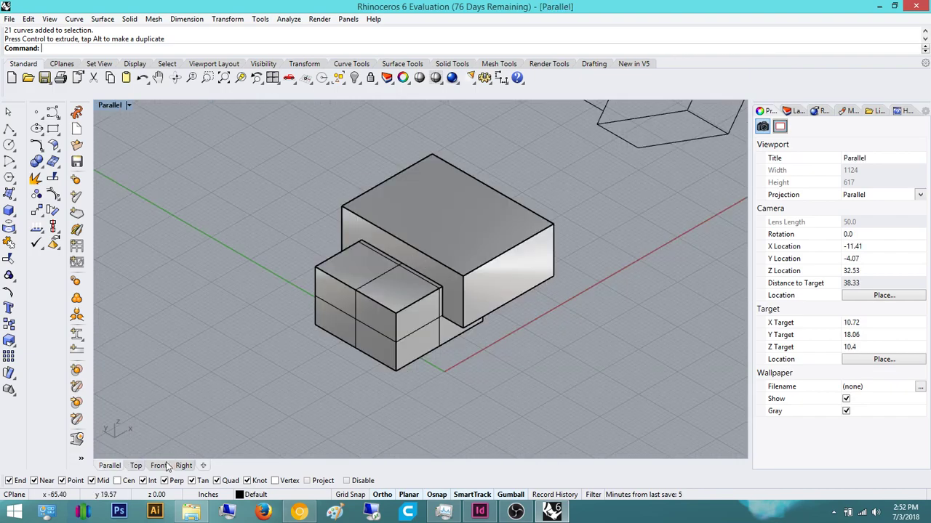
click(135, 465)
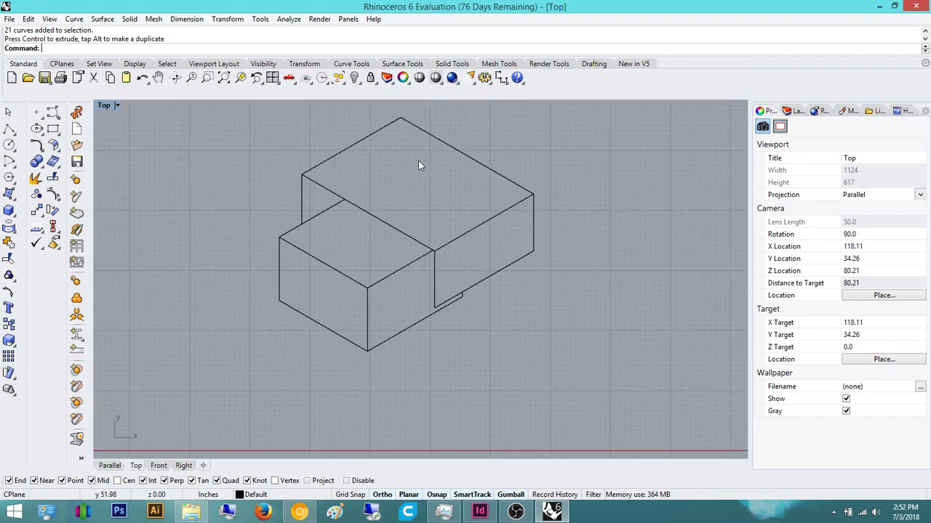
drag(419, 166, 206, 334)
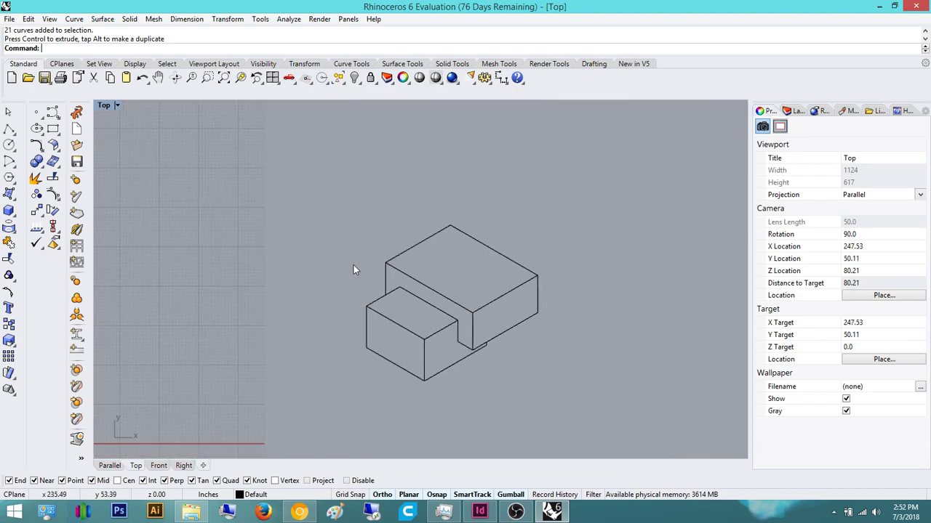
mouse_move(508, 323)
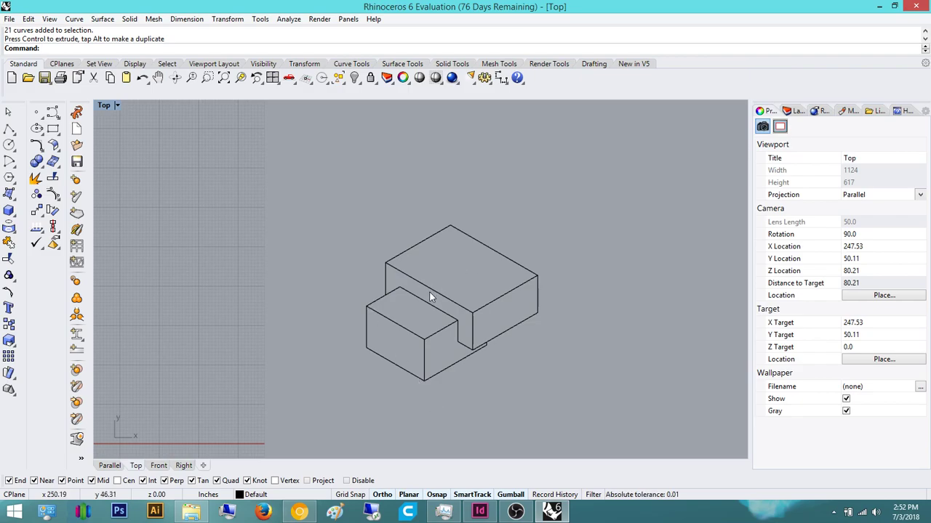
mouse_move(449, 288)
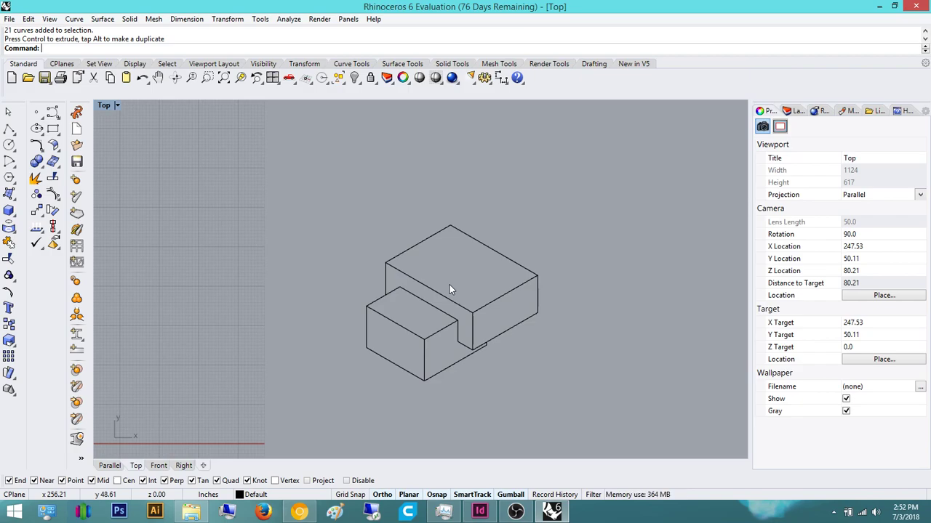
mouse_move(450, 294)
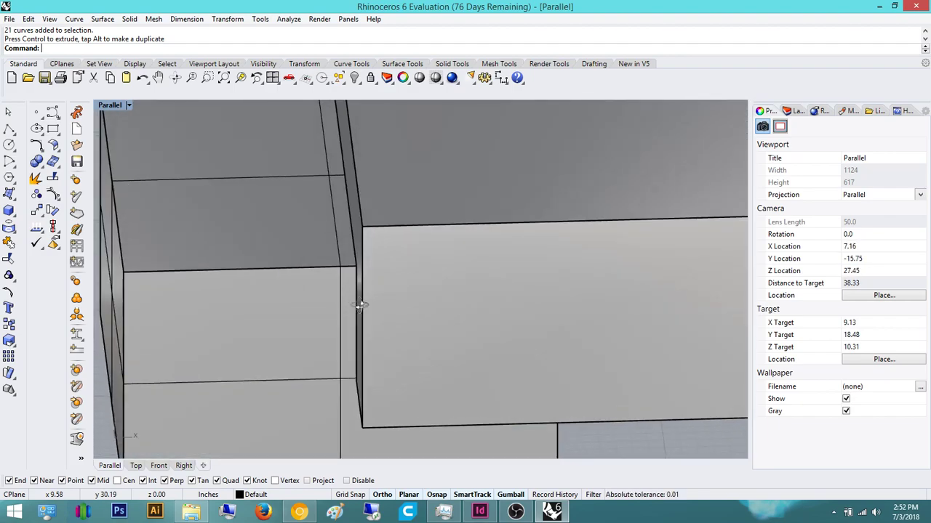
drag(364, 305, 375, 323)
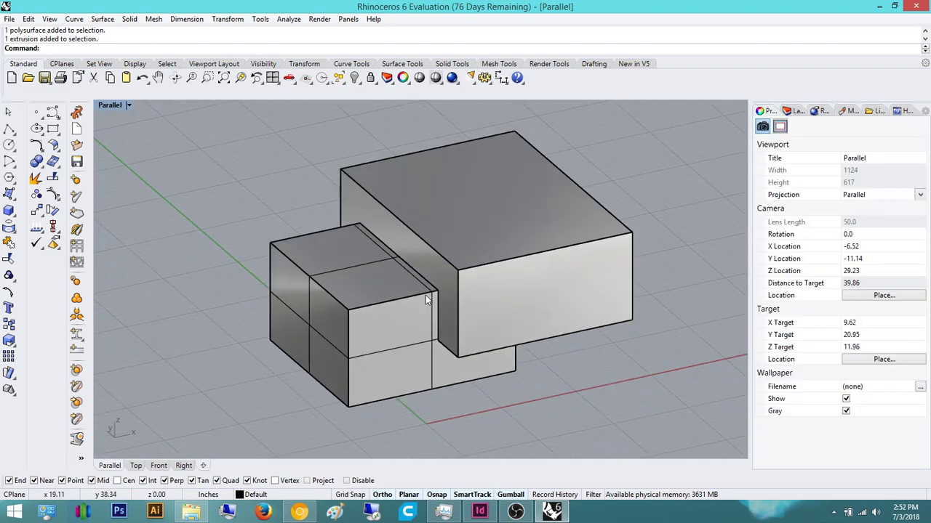
drag(424, 299, 489, 308)
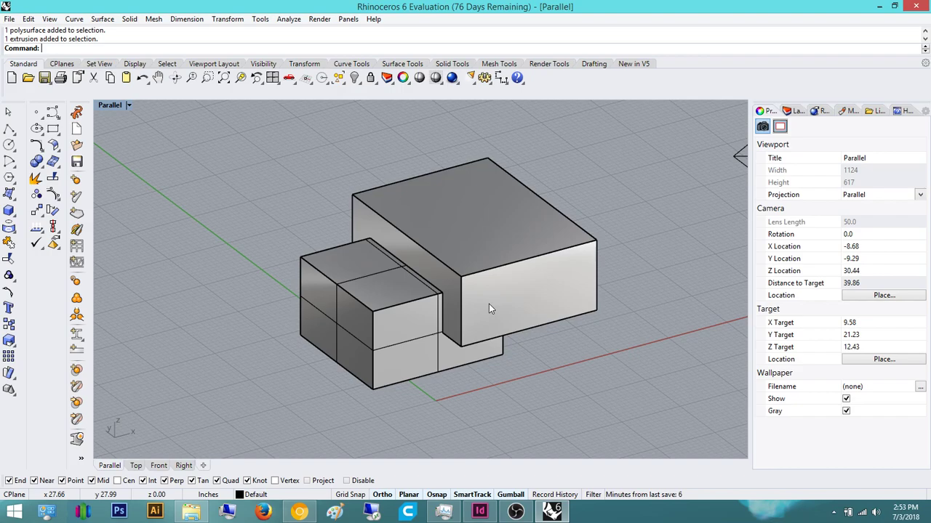
drag(488, 306, 487, 291)
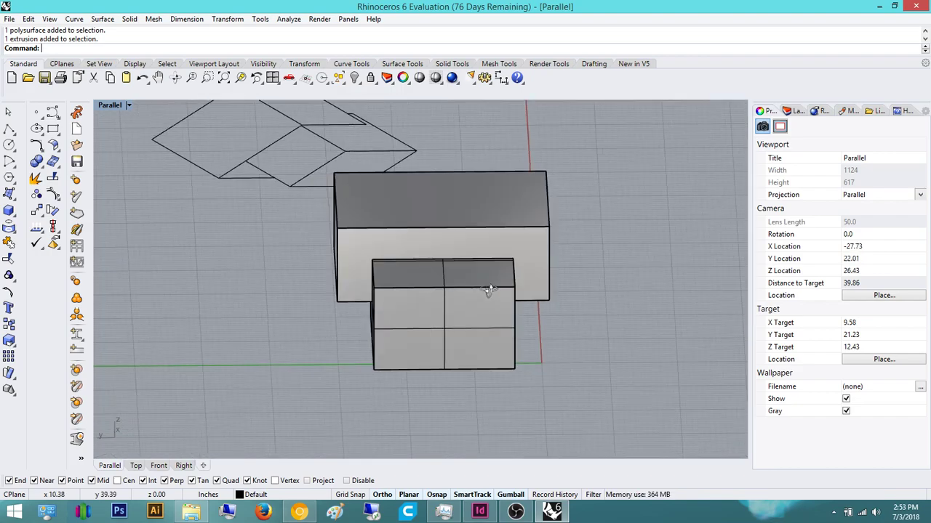